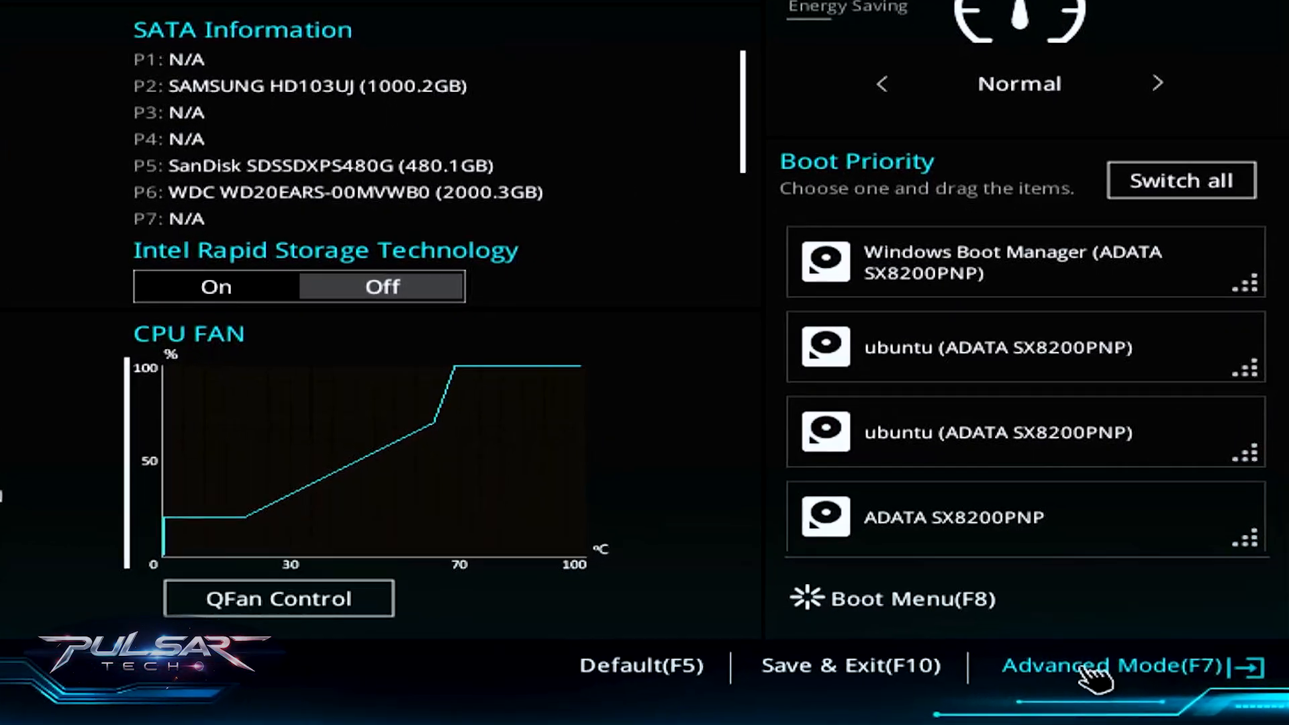
Enter Advanced Mode and open Boot > Secure Boot, showing Secure Boot enabled with Other OS
click(1109, 665)
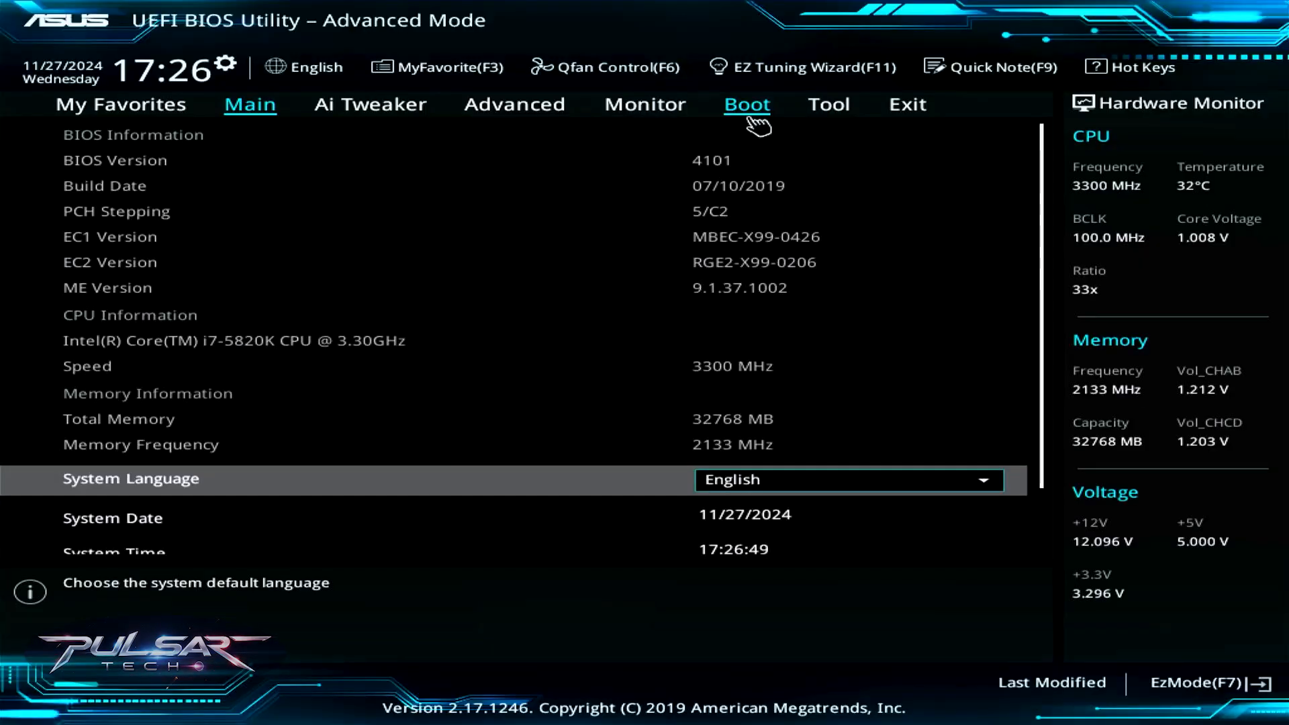
click(747, 103)
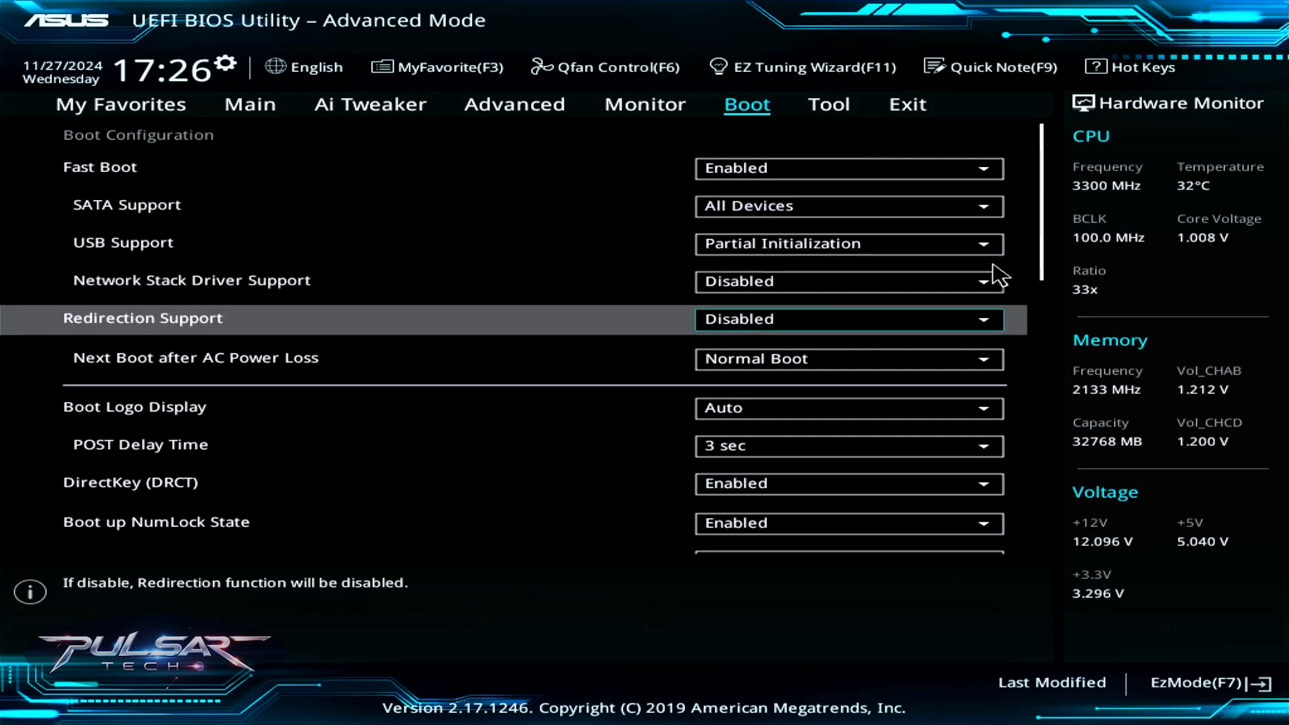
scroll(down, 3)
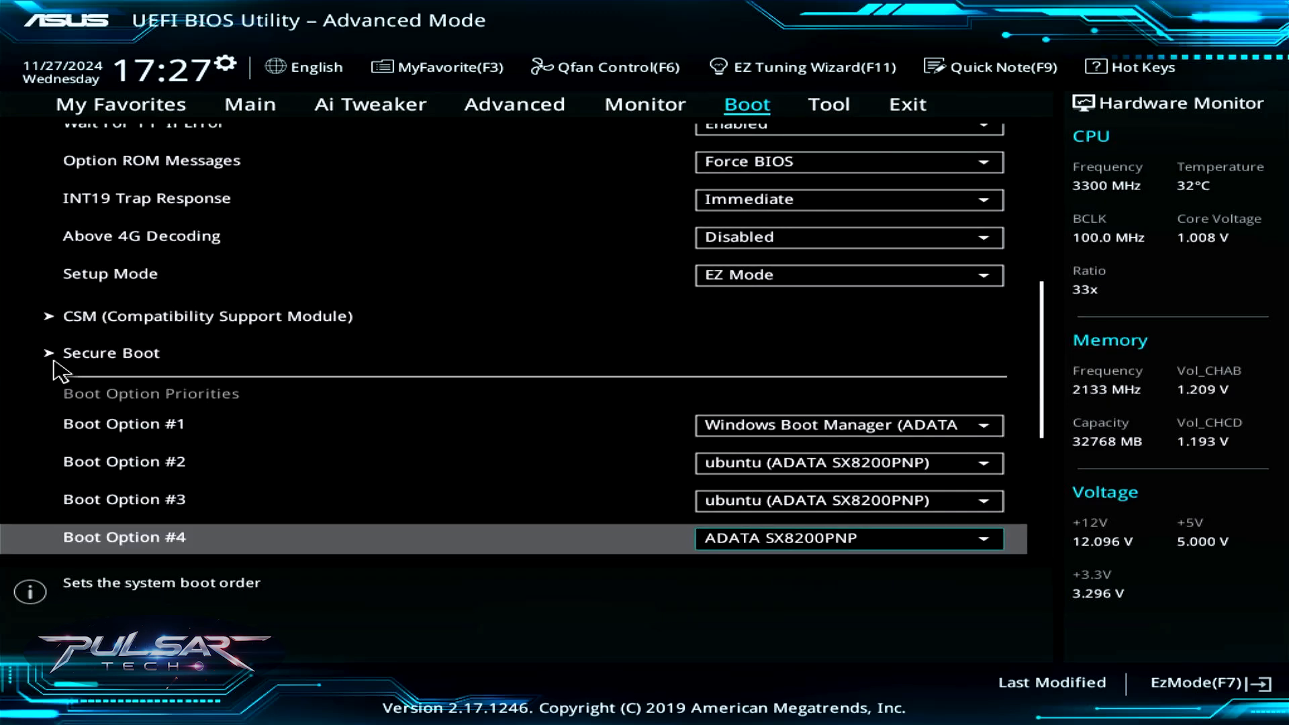
click(111, 352)
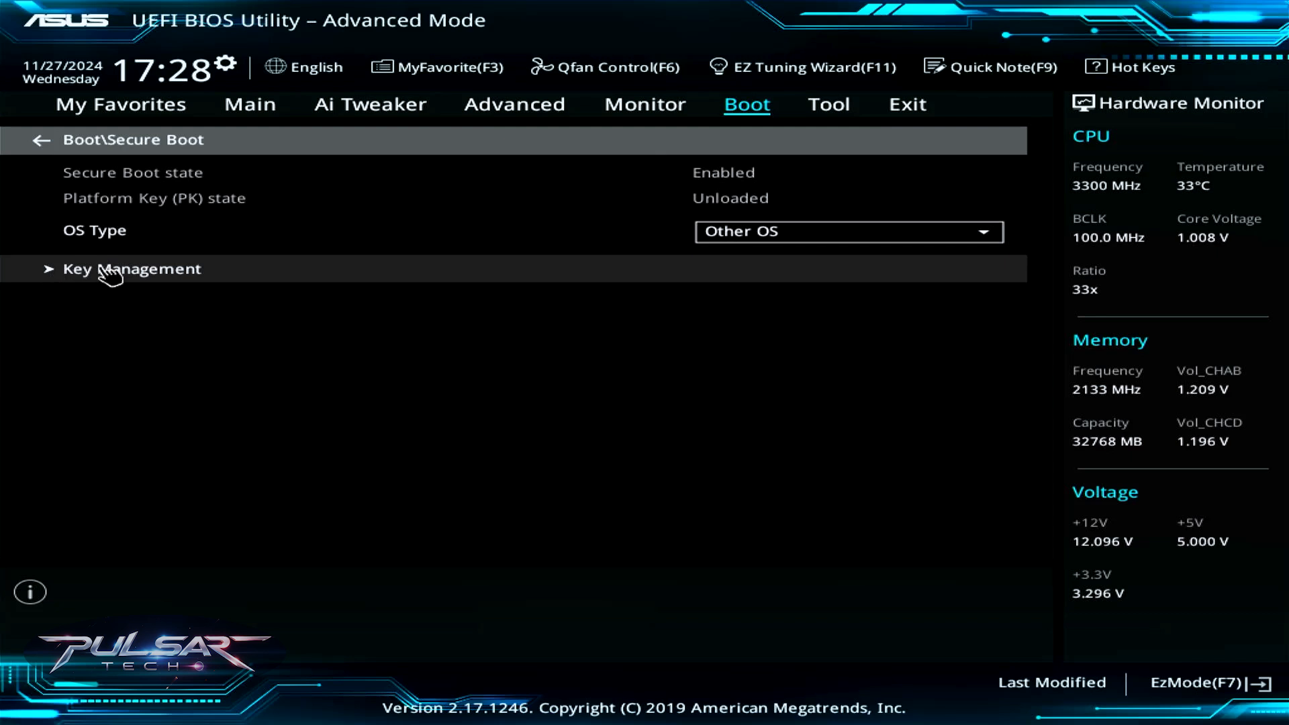
Open Key Management and request clearing all Secure Boot keys (PK, KEK, db)
click(131, 269)
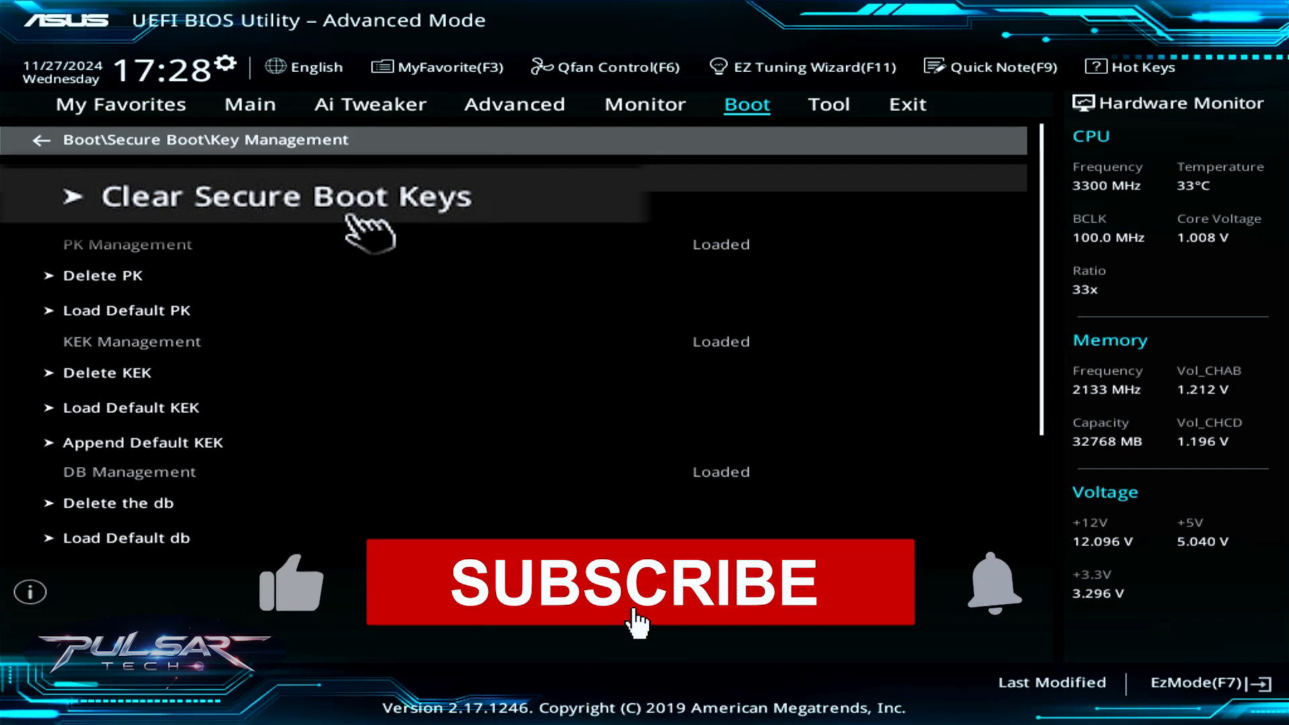
click(640, 582)
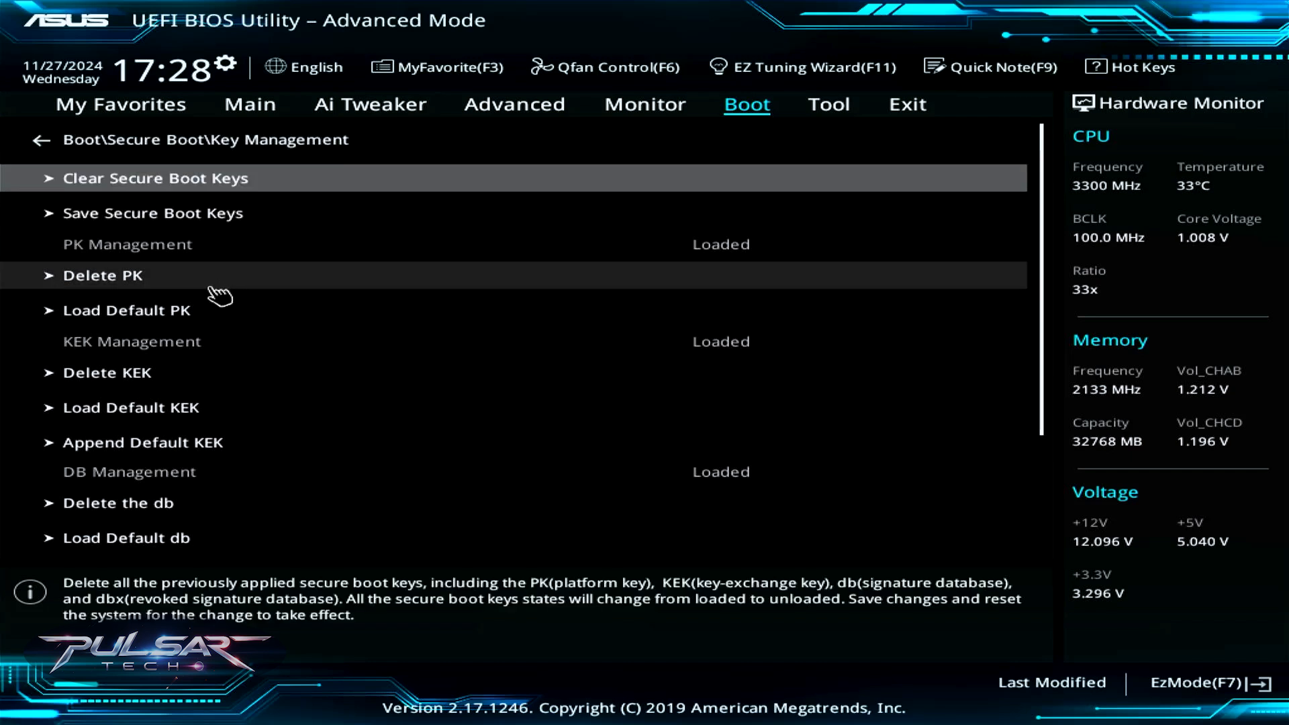
Load the default Platform Key and return to the Secure Boot page
click(127, 310)
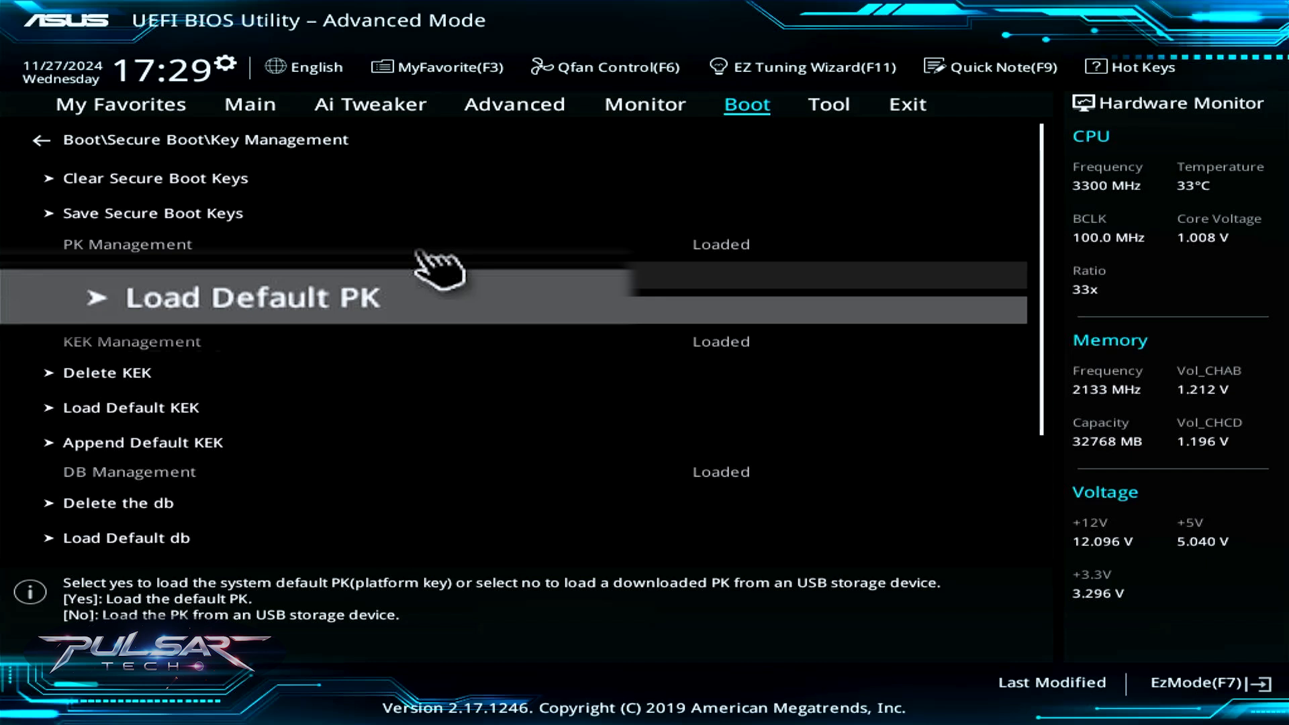
click(38, 140)
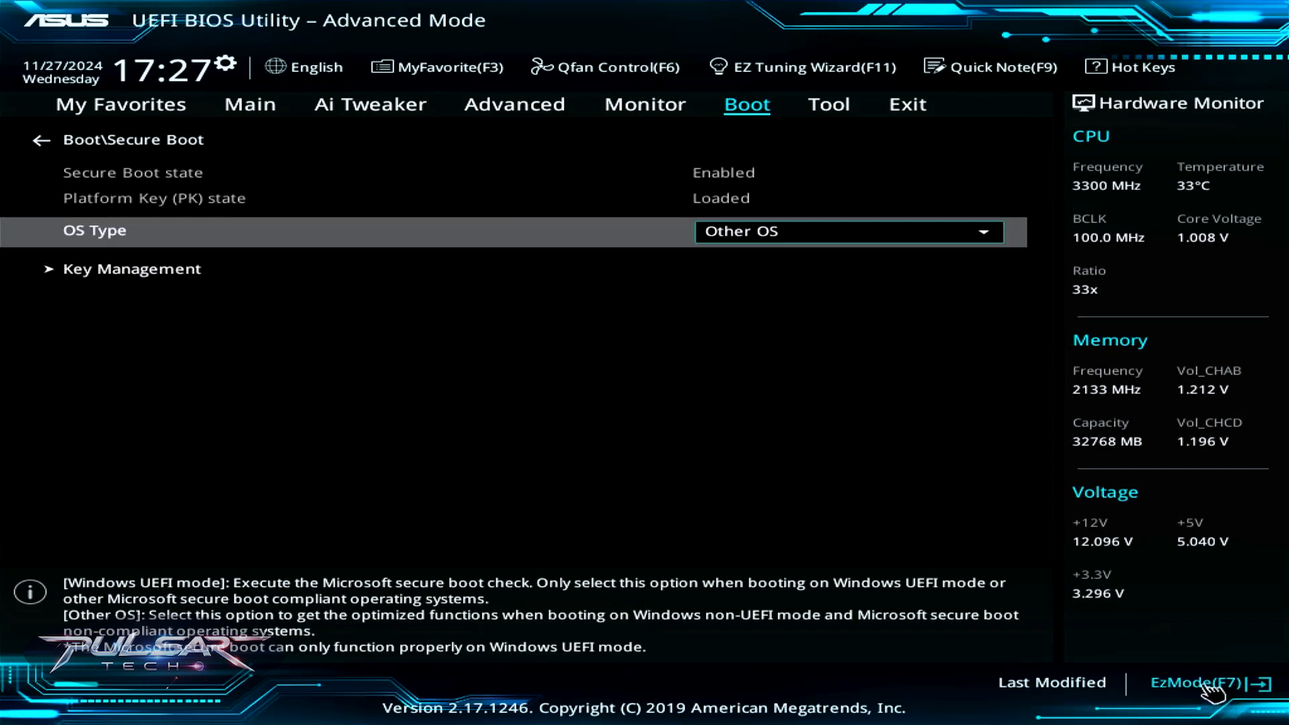
Switch to EZ Mode, then Save & Exit and confirm the reset
click(1200, 682)
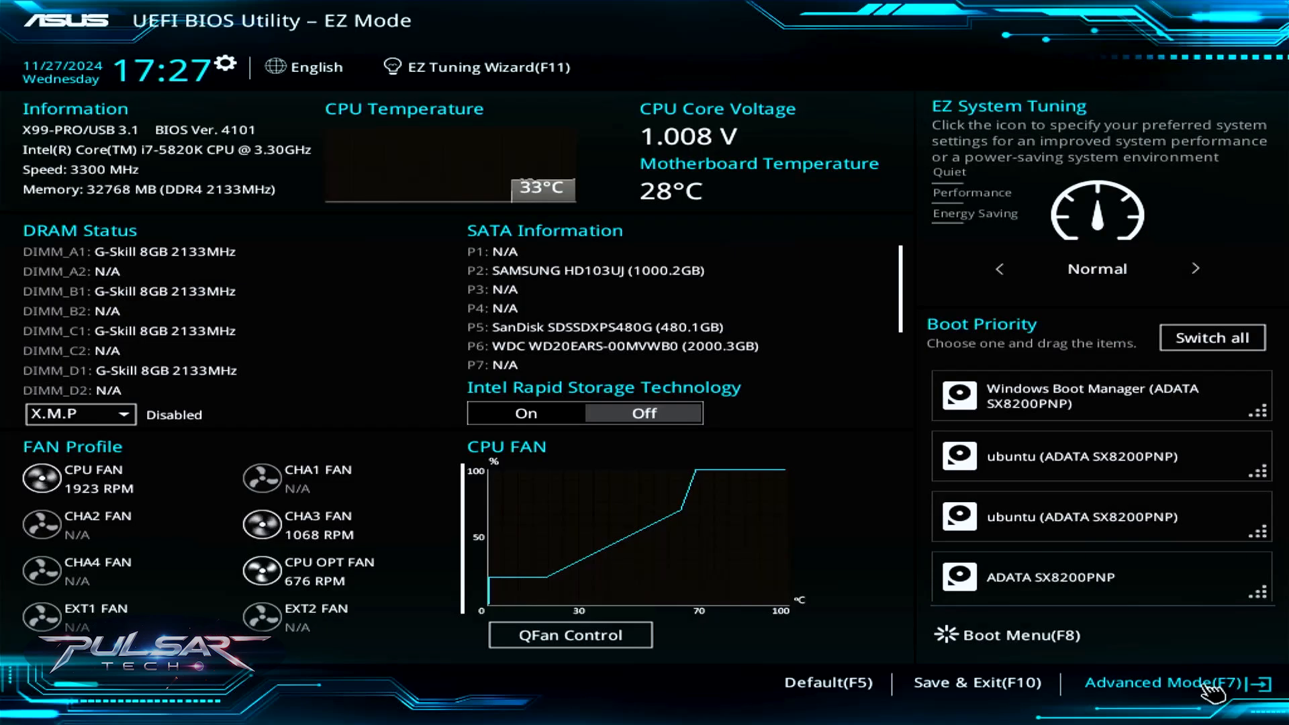
mouse_move(975, 683)
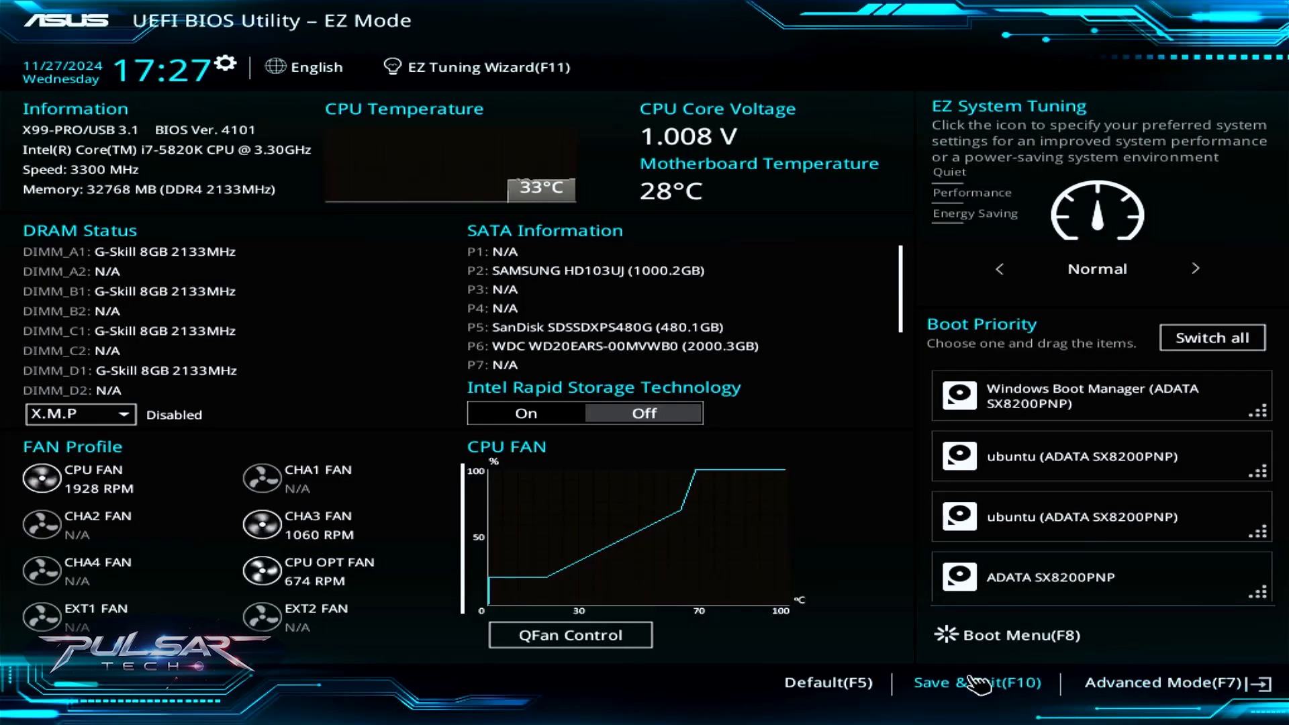
mouse_move(978, 695)
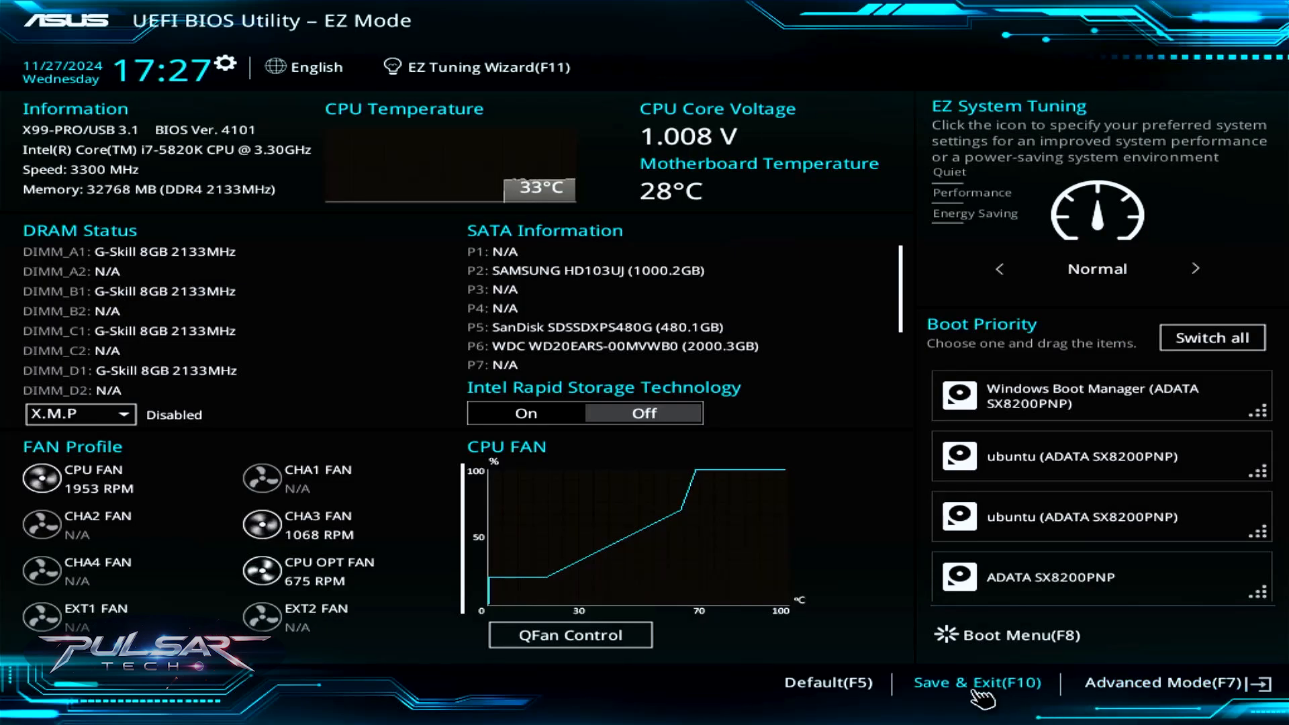
click(976, 682)
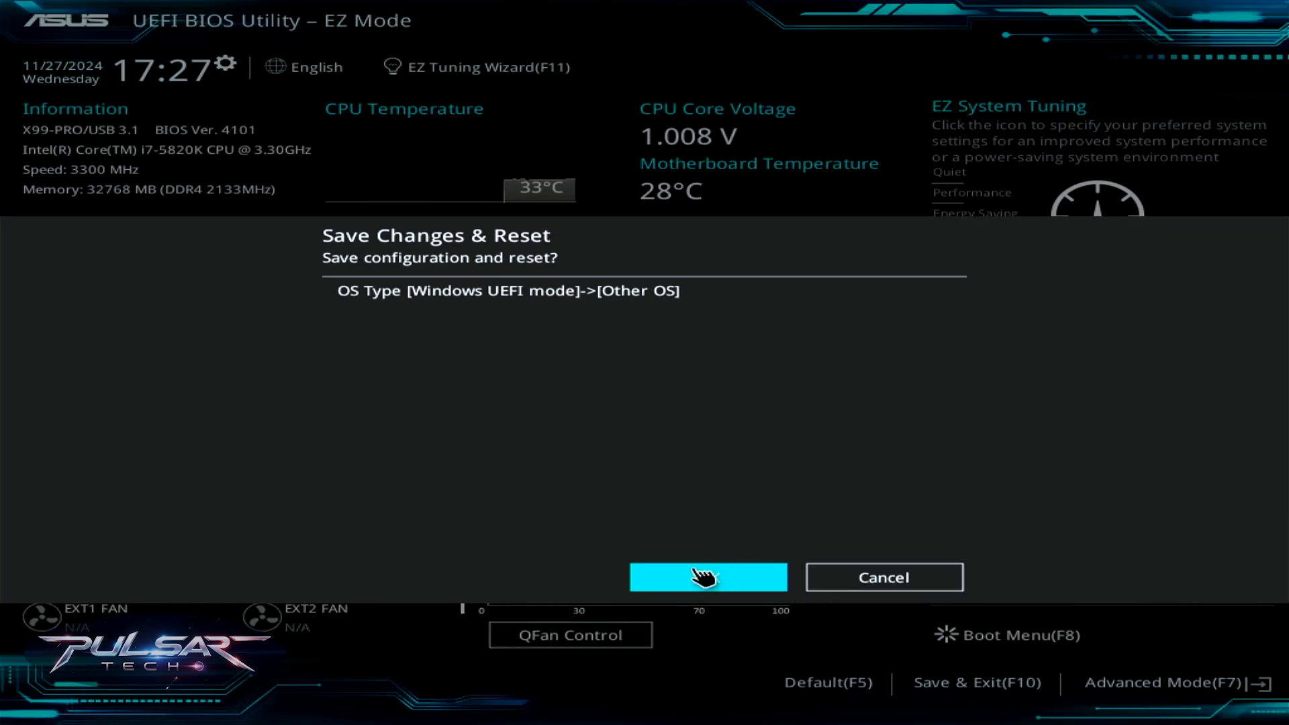
click(706, 576)
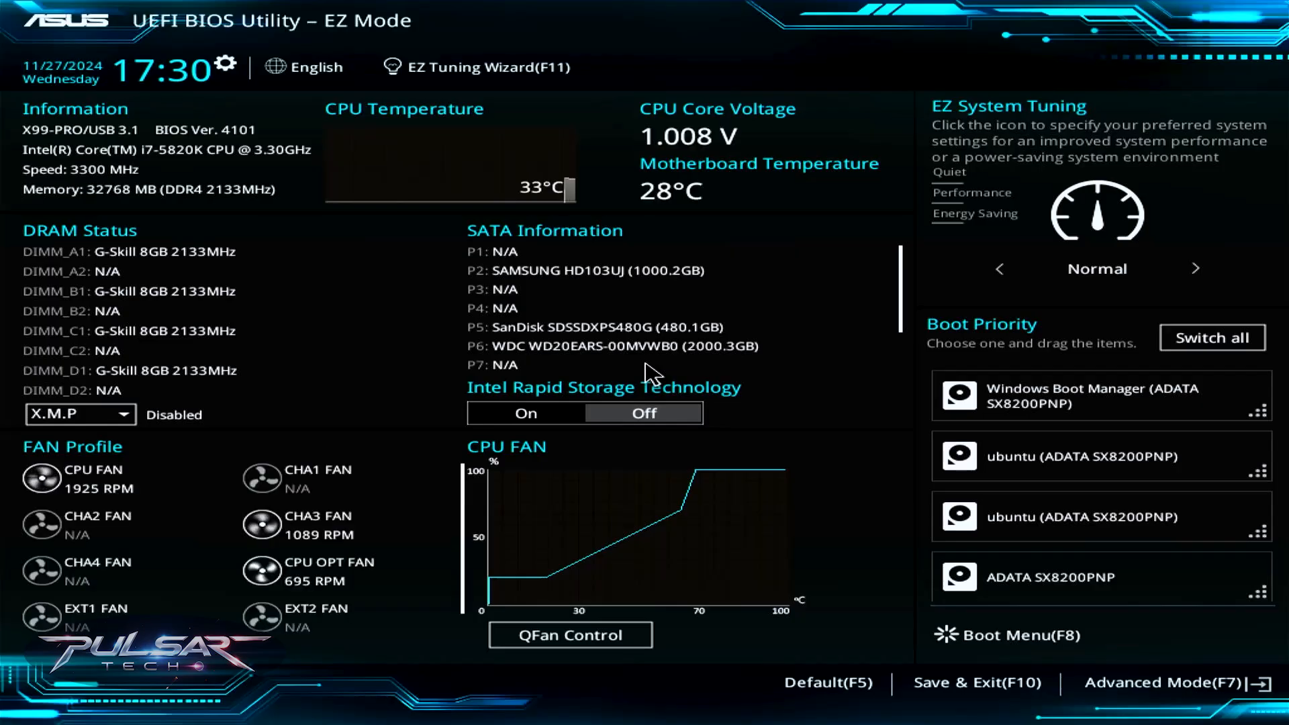
mouse_move(832, 491)
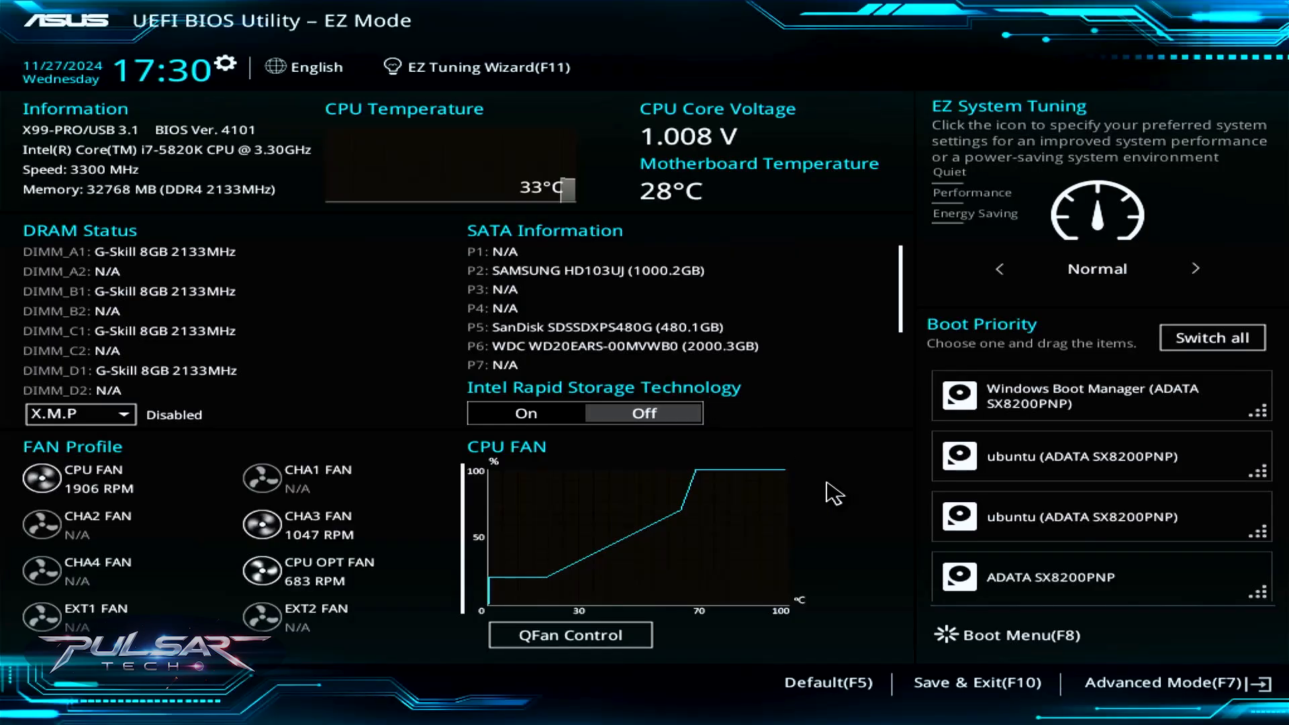